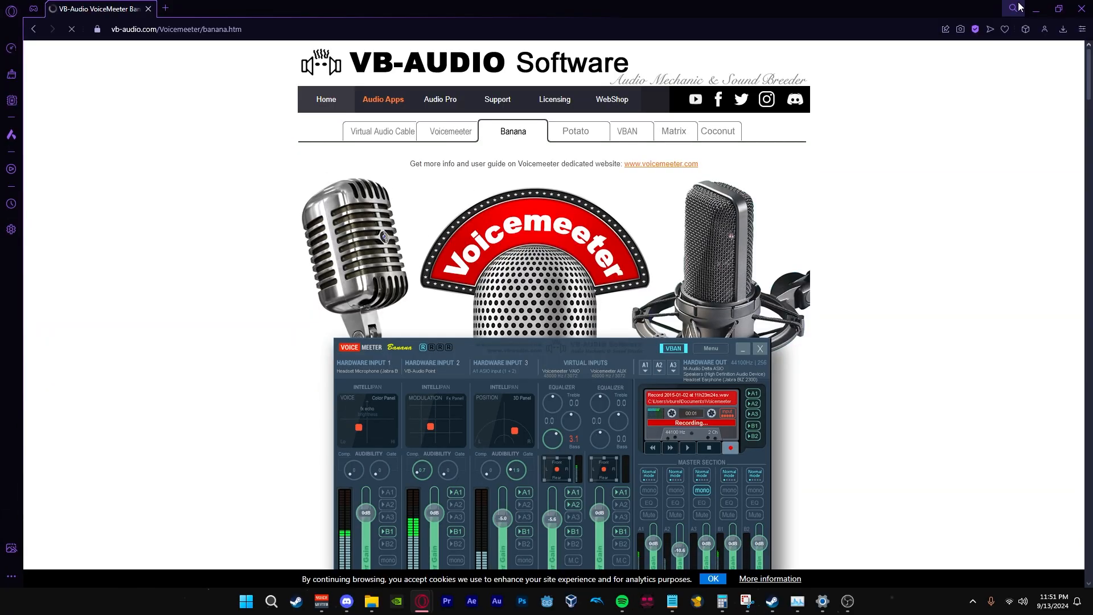
{"action": "mouse_move", "coordinate": [558, 217]}
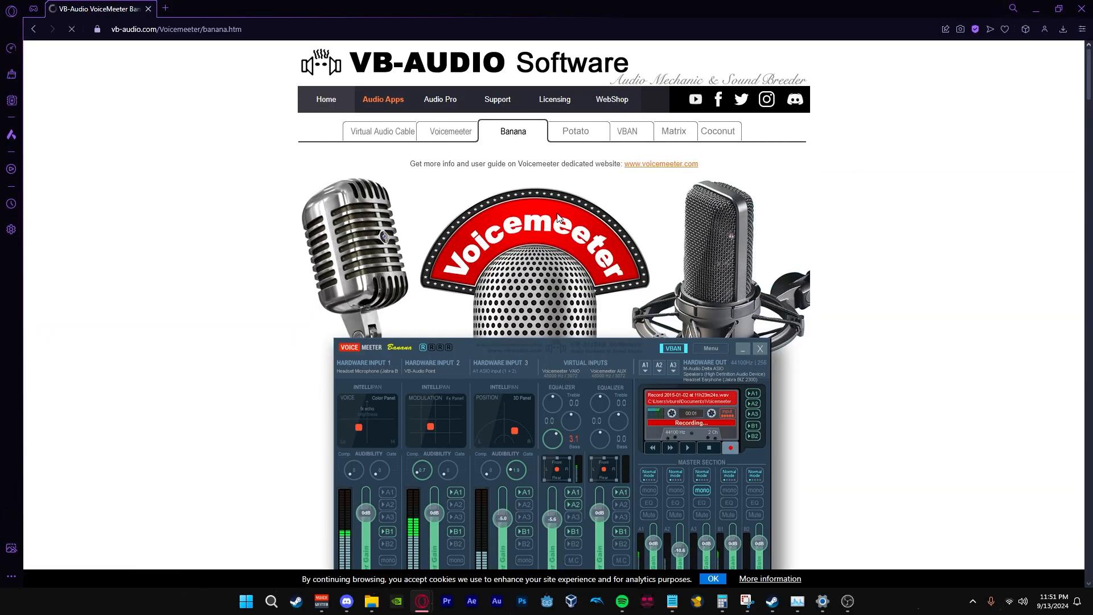
- Scroll the VB-Audio page down to the Voicemeeter Banana download section
{"action": "scroll", "scroll_direction": "down", "scroll_amount": 3}
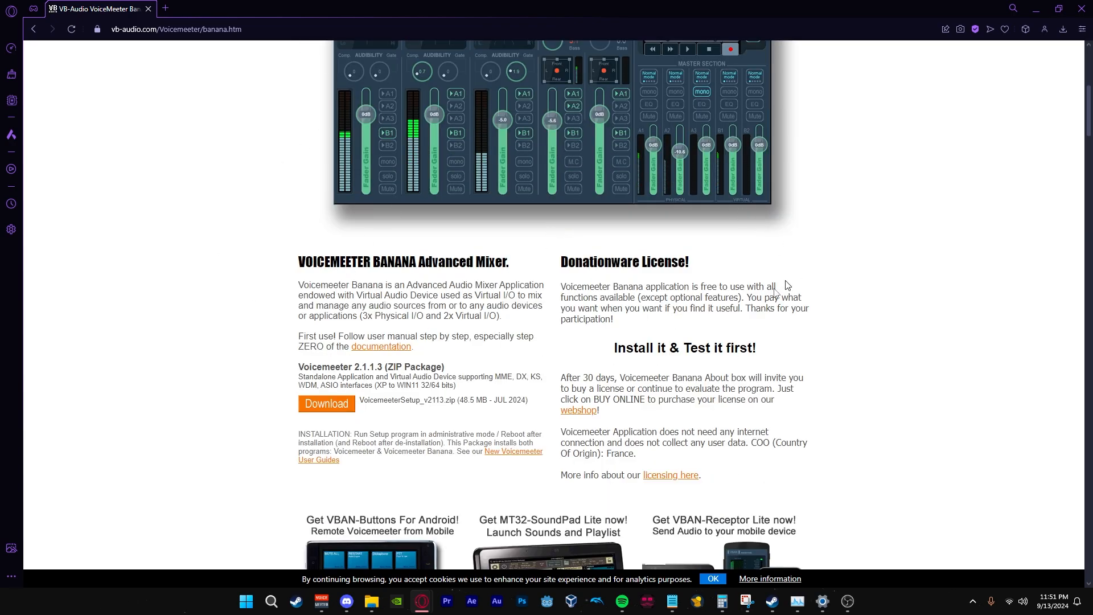
{"action": "scroll", "scroll_direction": "down", "scroll_amount": 3}
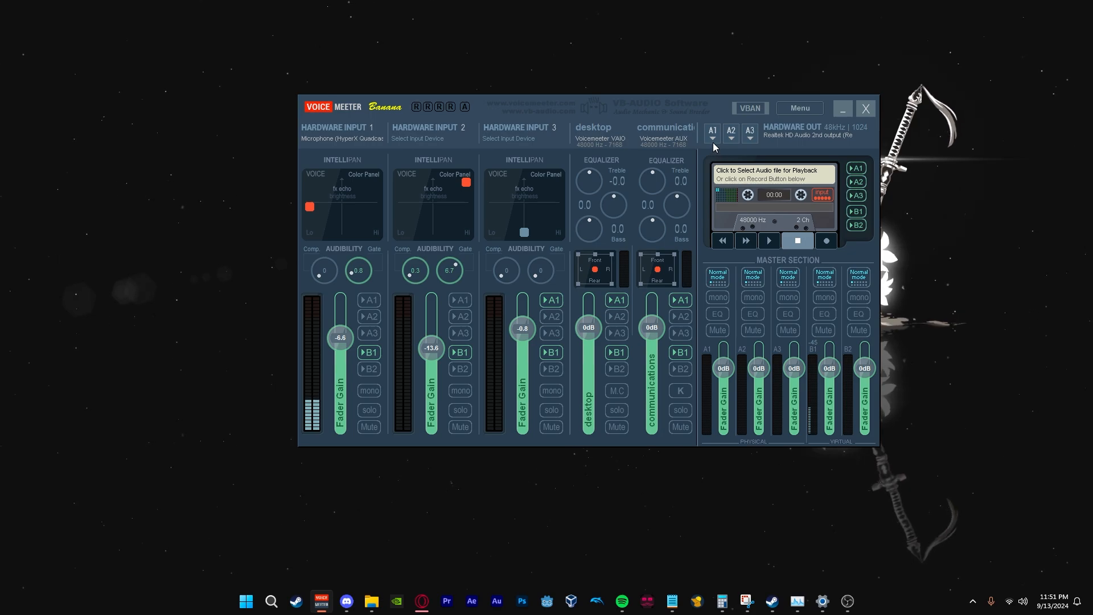
- Show the A1 hardware output device list with Realtek HD Audio 2nd output ticked
{"action": "left_click", "coordinate": [712, 134]}
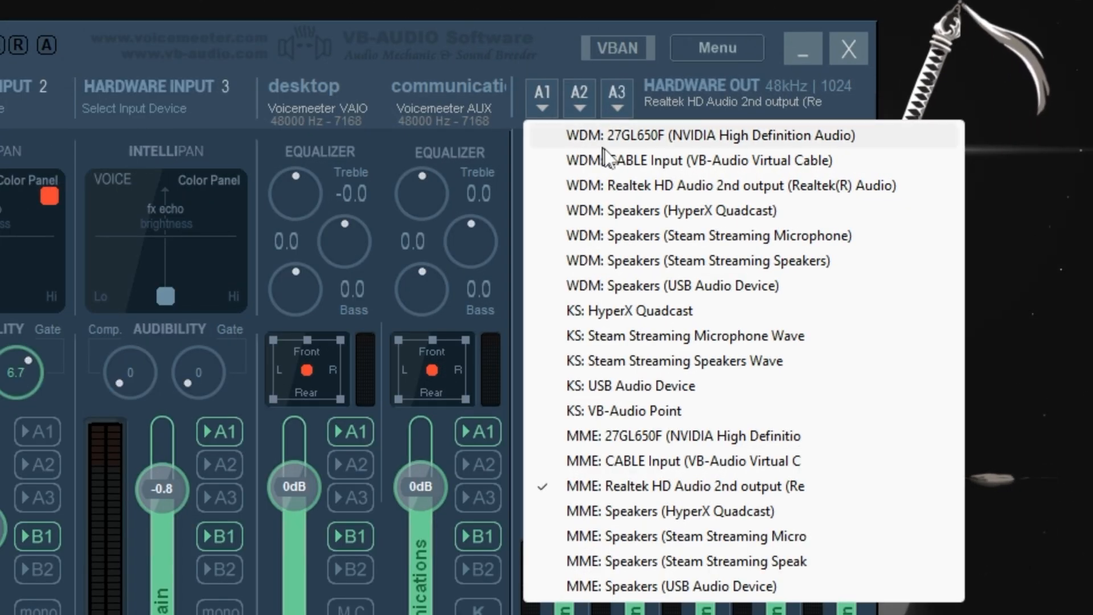
{"action": "mouse_move", "coordinate": [663, 514]}
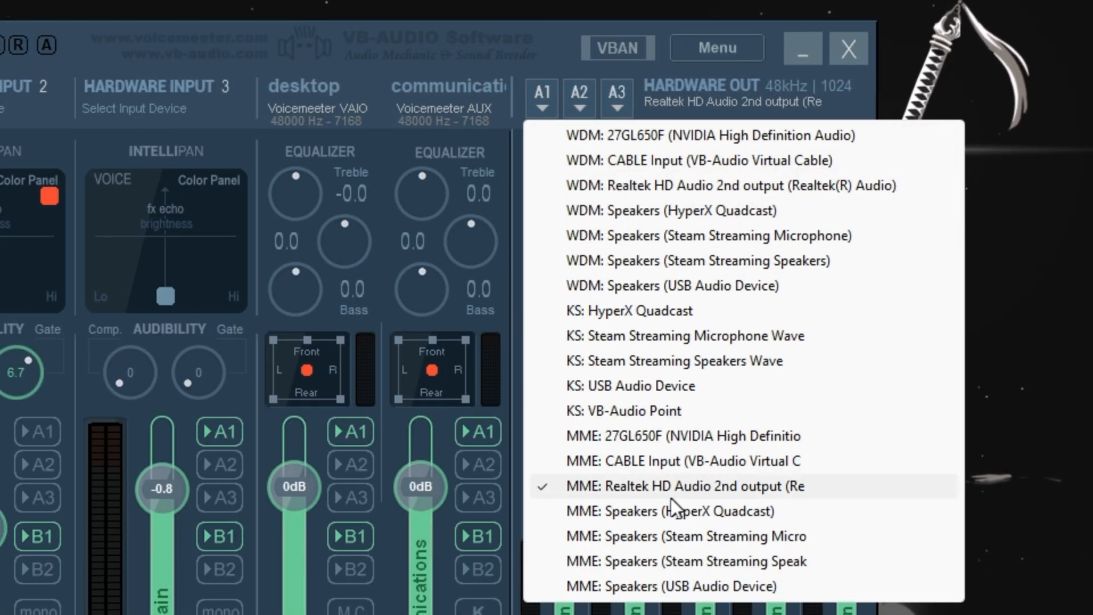
{"action": "mouse_move", "coordinate": [567, 487]}
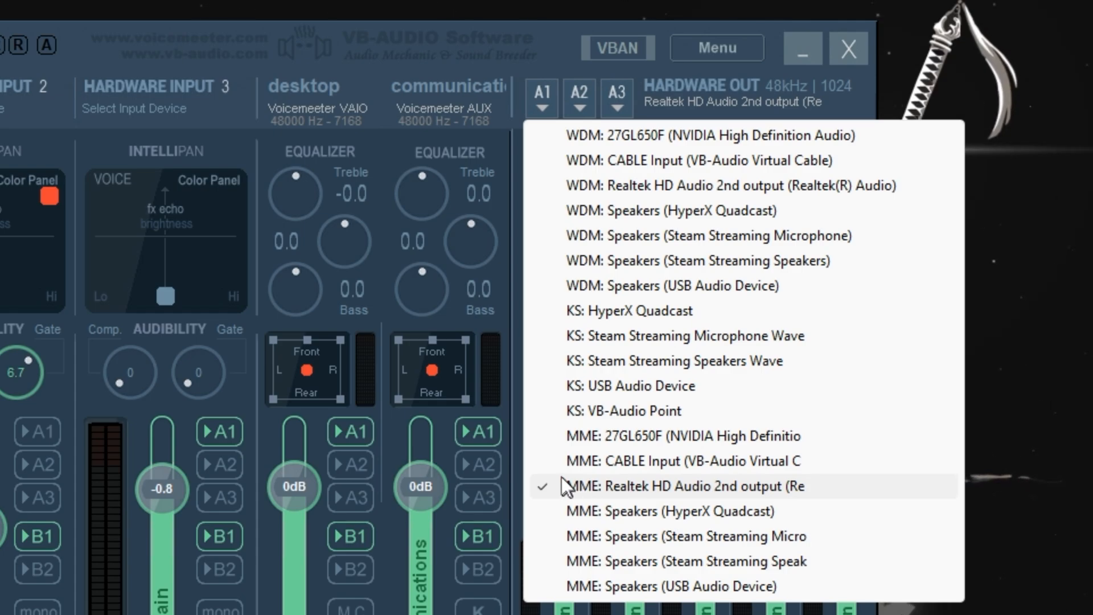
{"action": "mouse_move", "coordinate": [540, 59]}
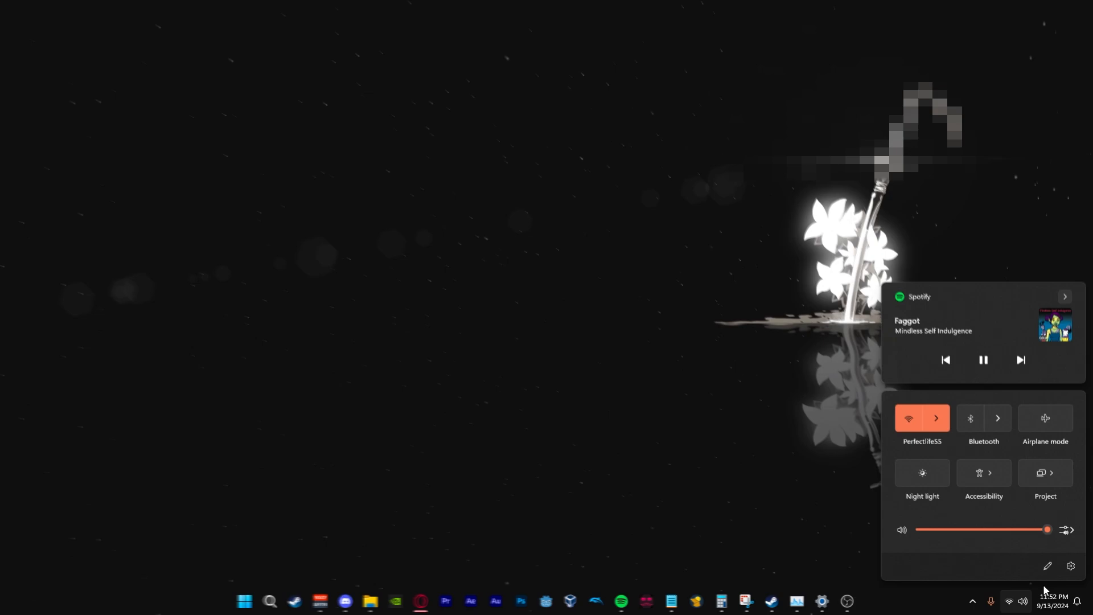
- Reach the Windows Sound settings page showing Realtek HD Audio 2nd output and VoiceMeeter Output input
{"action": "left_click", "coordinate": [1070, 529]}
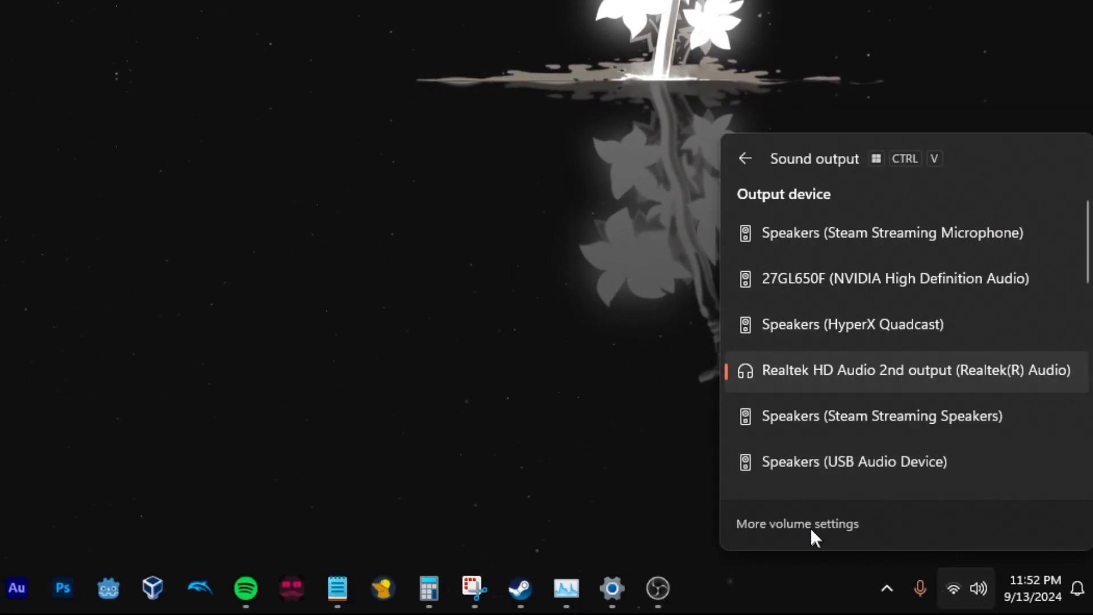
{"action": "left_click", "coordinate": [797, 522]}
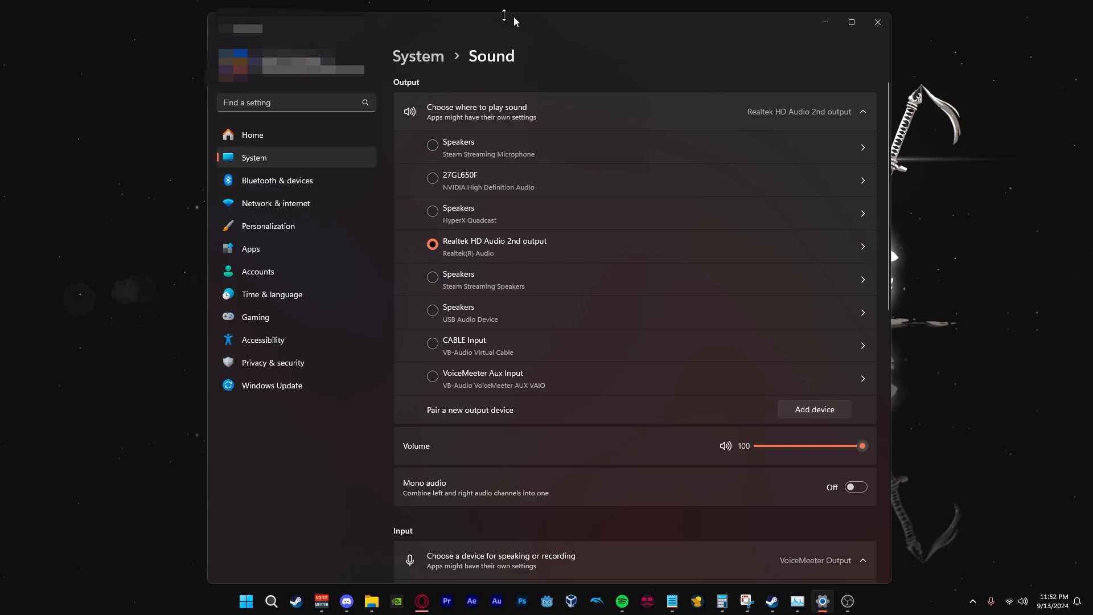
{"action": "mouse_move", "coordinate": [520, 271]}
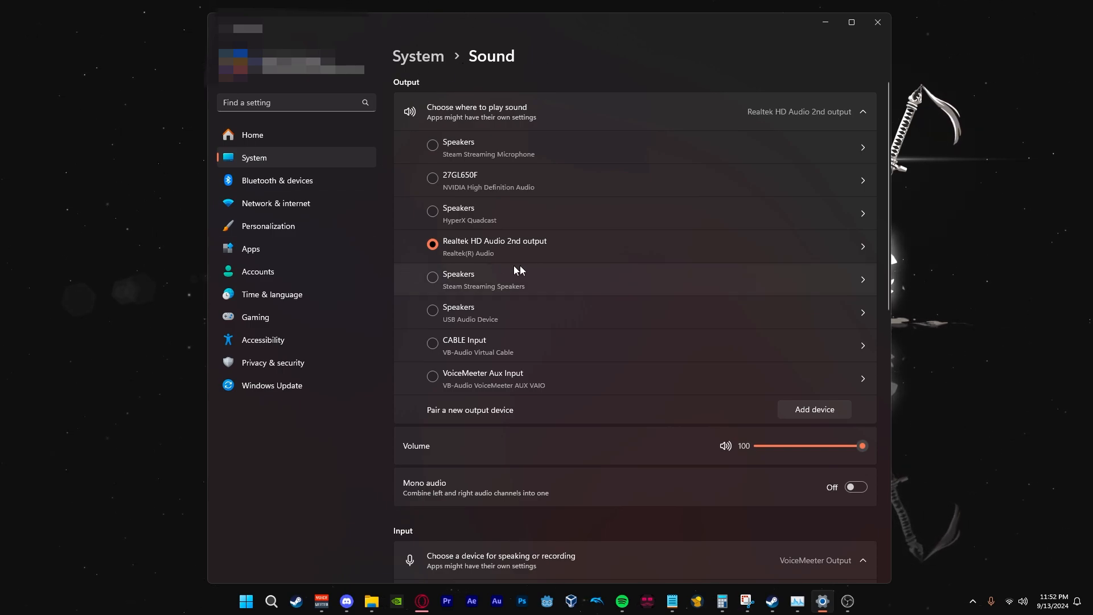
{"action": "mouse_move", "coordinate": [512, 269]}
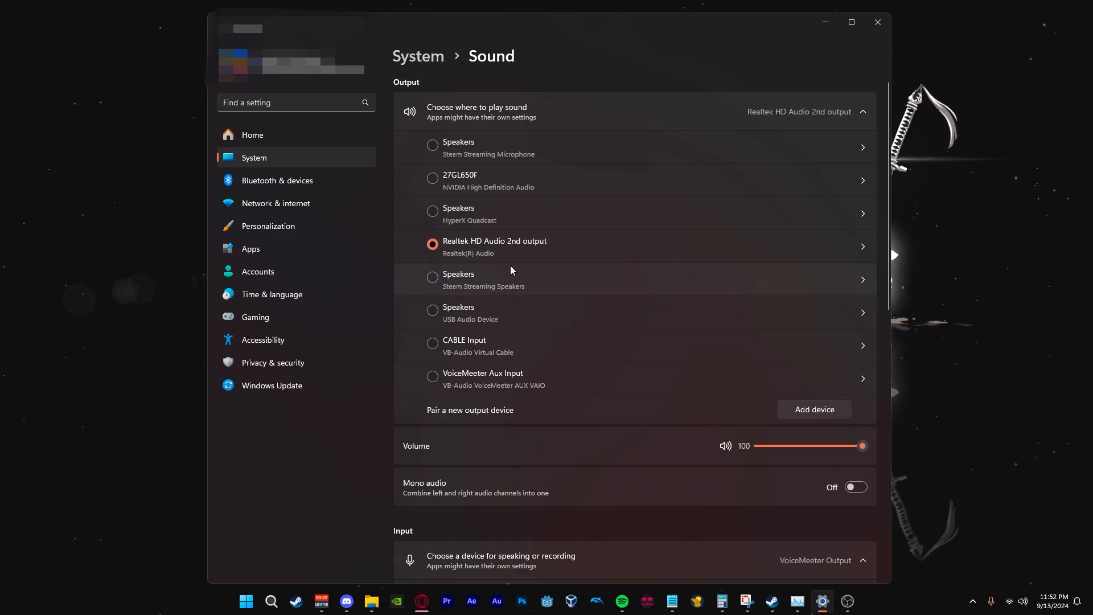
{"action": "scroll", "scroll_direction": "down", "scroll_amount": 3}
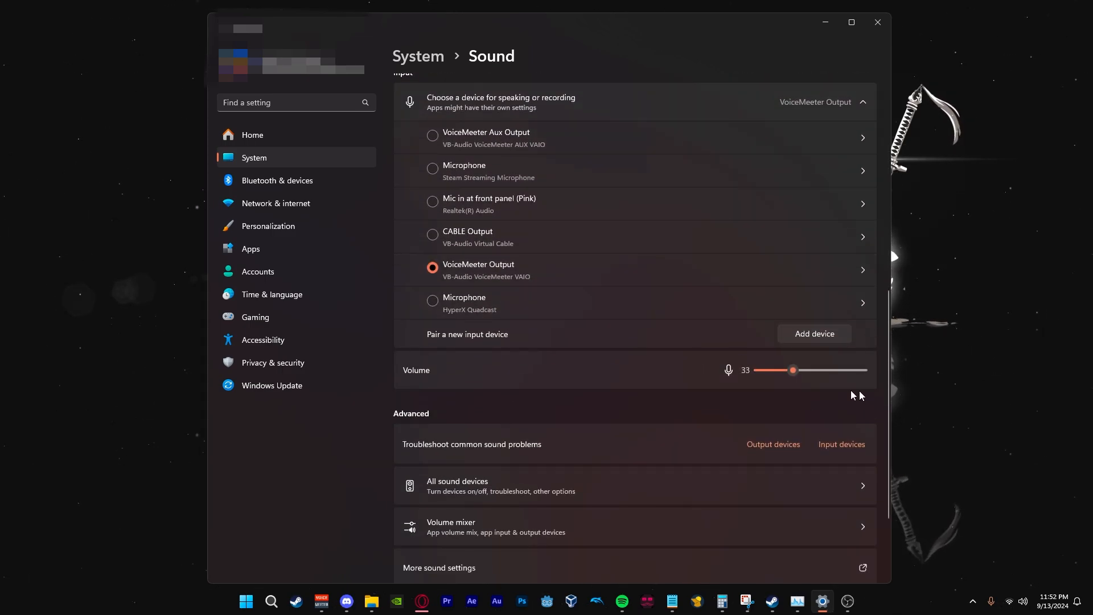
{"action": "mouse_move", "coordinate": [432, 296]}
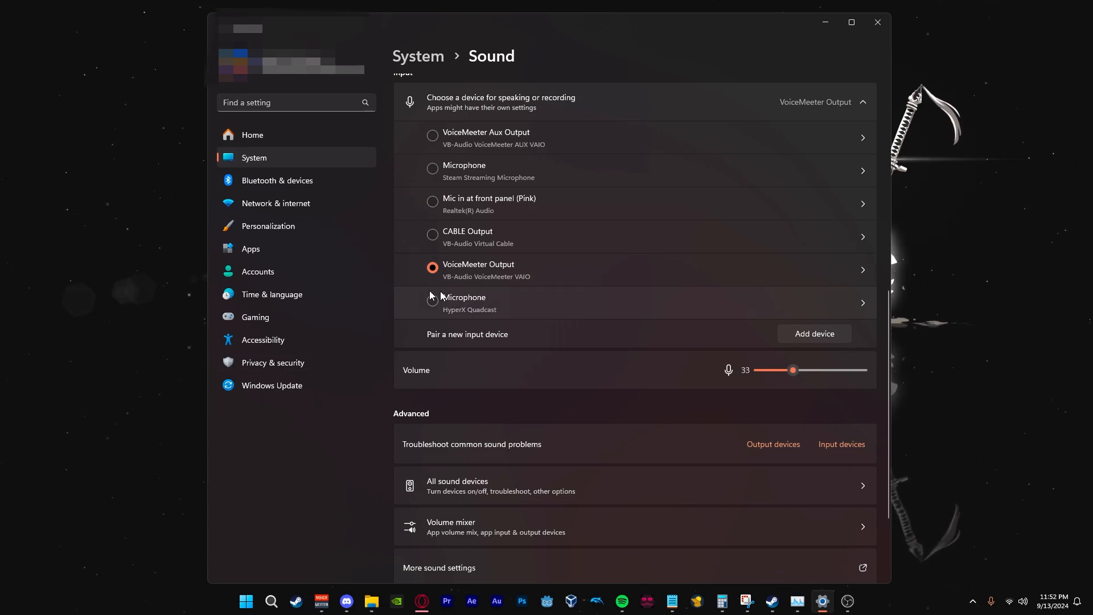
{"action": "scroll", "scroll_direction": "down", "scroll_amount": 3}
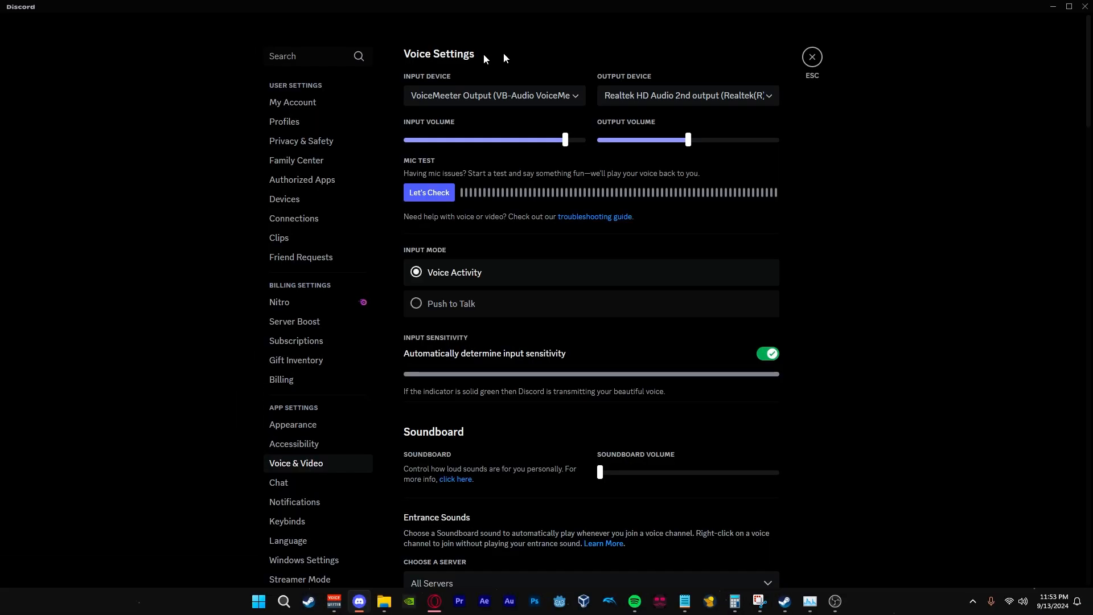
- Choose VoiceMeeter Output (VB-Audio VoiceMeeter VAIO) as Discord's voice input device
{"action": "left_click", "coordinate": [493, 96]}
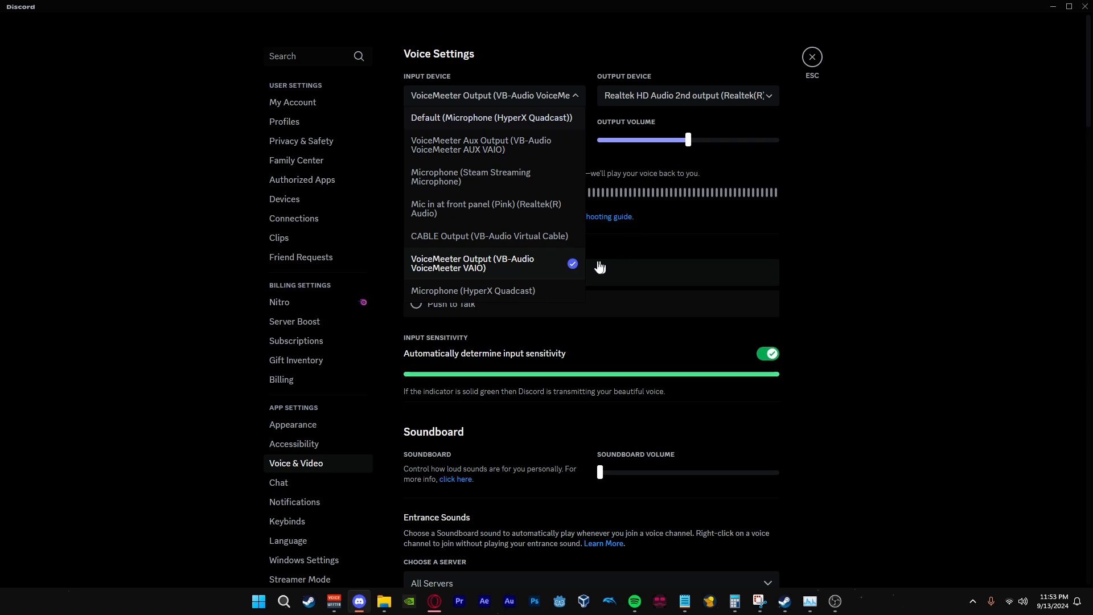
{"action": "left_click", "coordinate": [688, 95]}
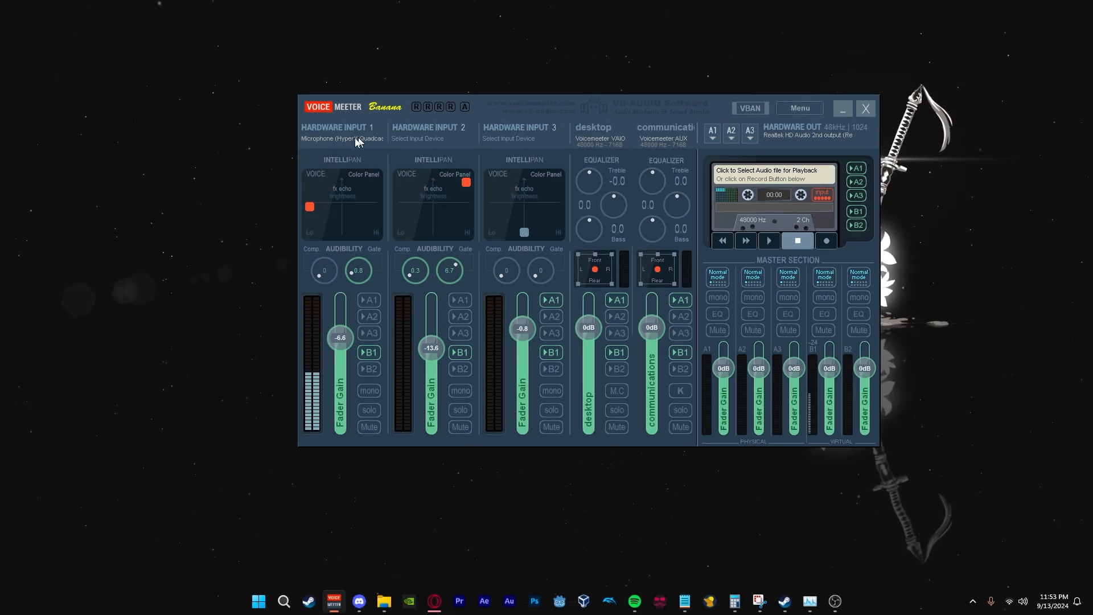
- Confirm the HyperX Quadcast on Hardware Input 1 and minimize the mixer window
{"action": "left_click", "coordinate": [342, 138]}
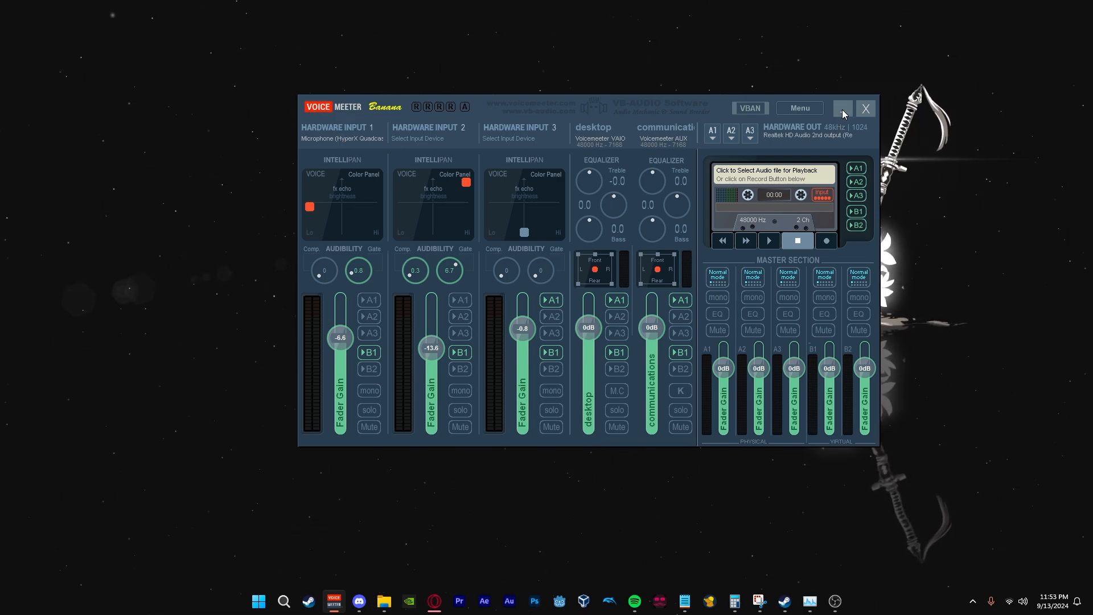
{"action": "left_click", "coordinate": [865, 108]}
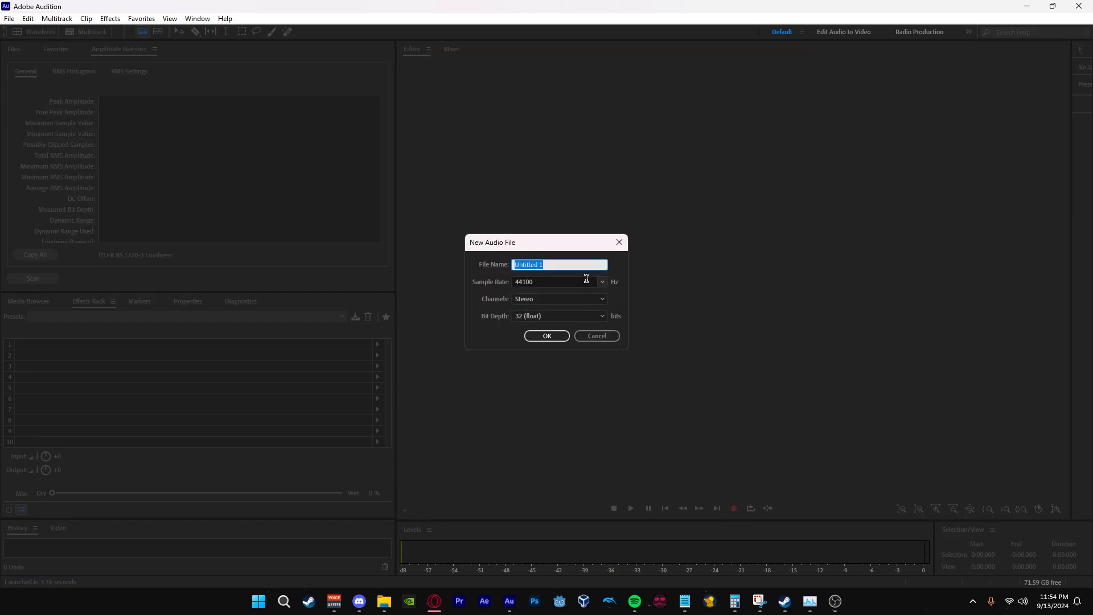
- Name the new 44100 Hz stereo 32-bit audio file 'Video Test'
{"action": "type", "text": "V"}
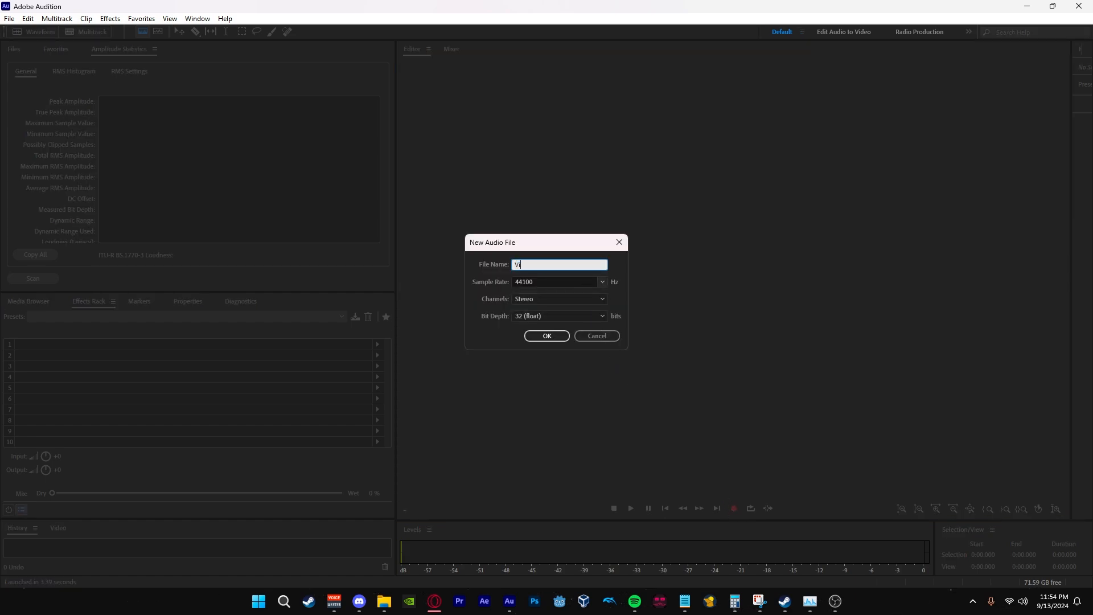
{"action": "type", "text": "ideo Te"}
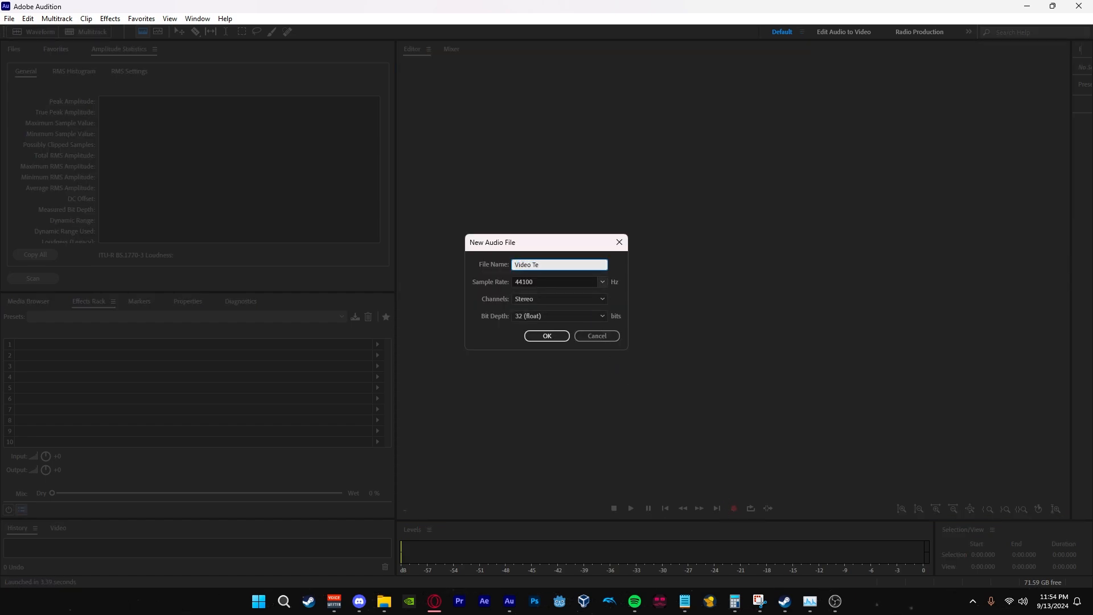
{"action": "type", "text": "st"}
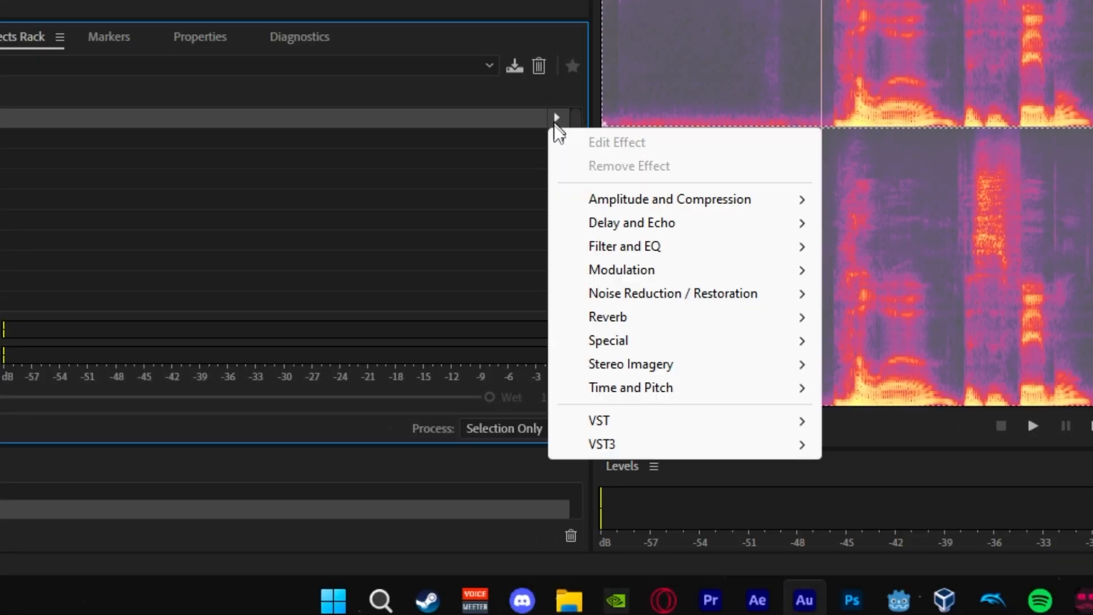
{"action": "mouse_move", "coordinate": [692, 199]}
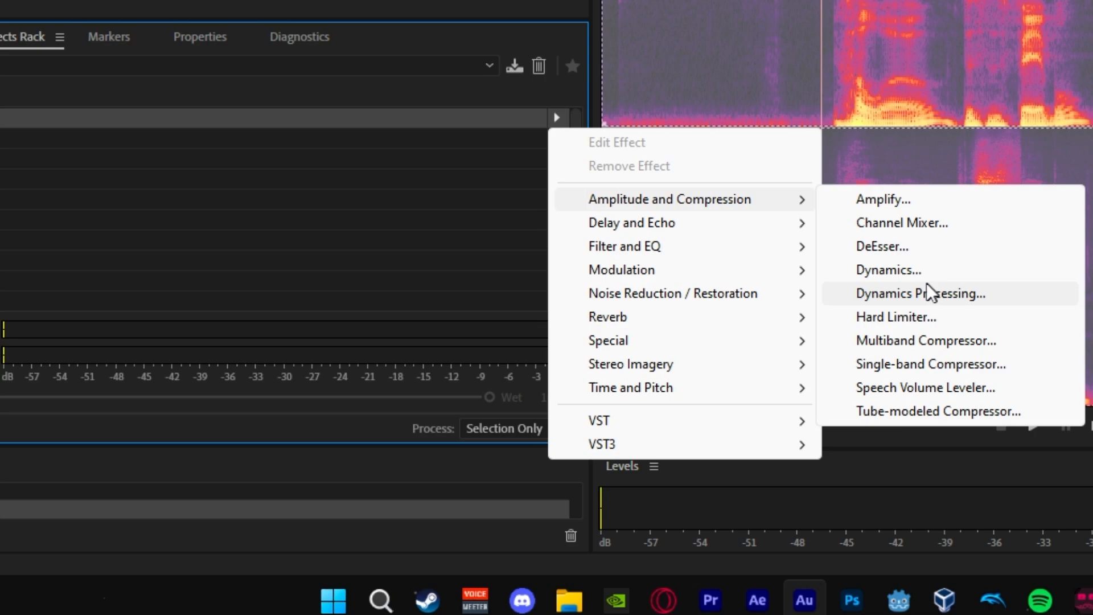
{"action": "mouse_move", "coordinate": [906, 281]}
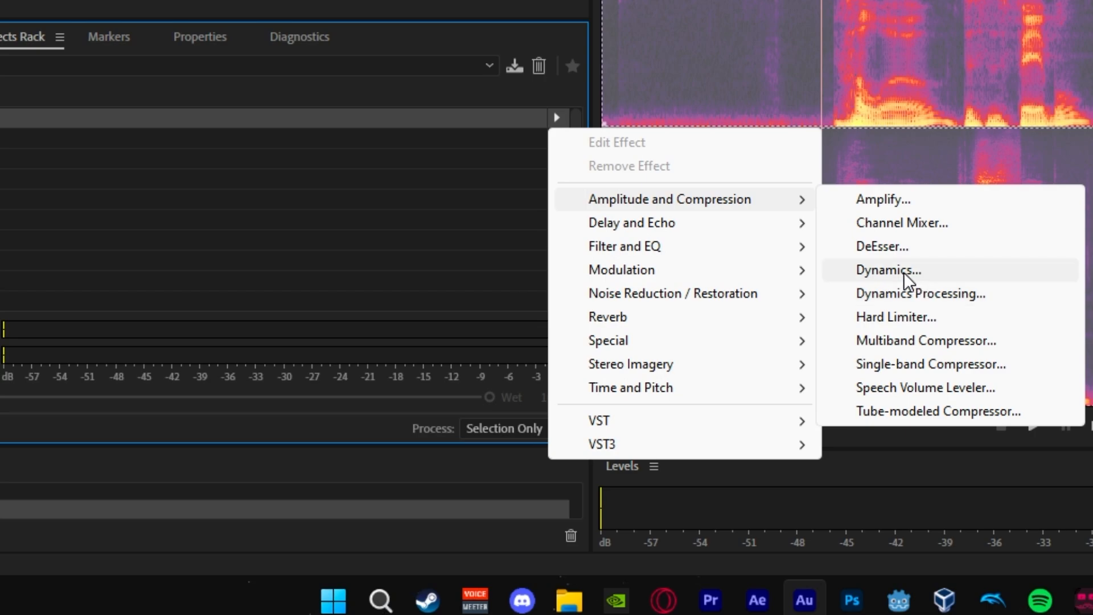
- Put a Dynamics effect in rack slot 1 with AutoGate switched on
{"action": "left_click", "coordinate": [887, 271]}
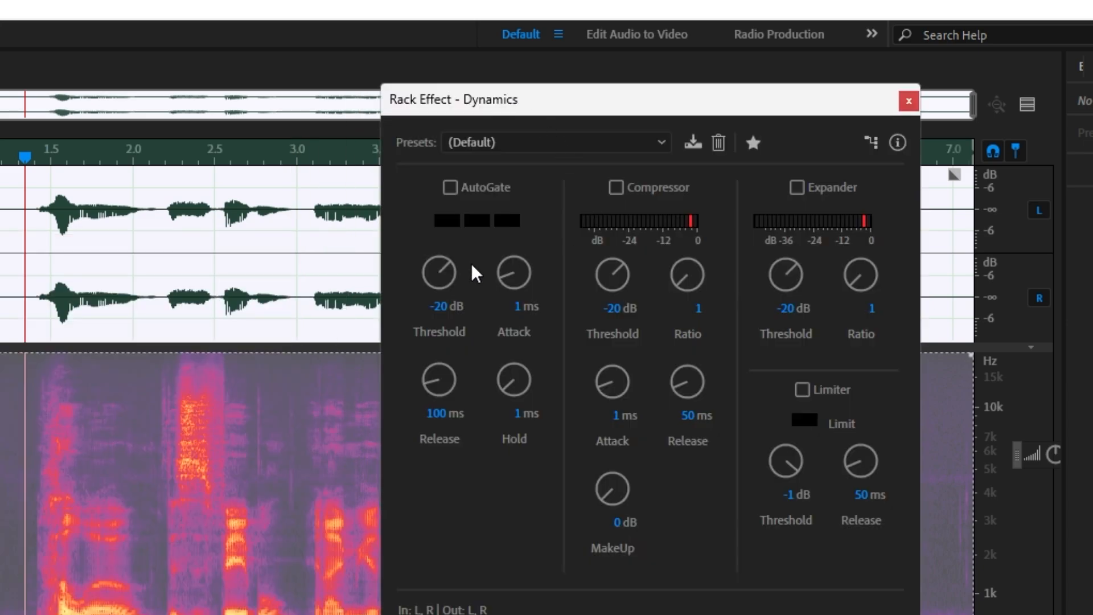
{"action": "left_click", "coordinate": [451, 187]}
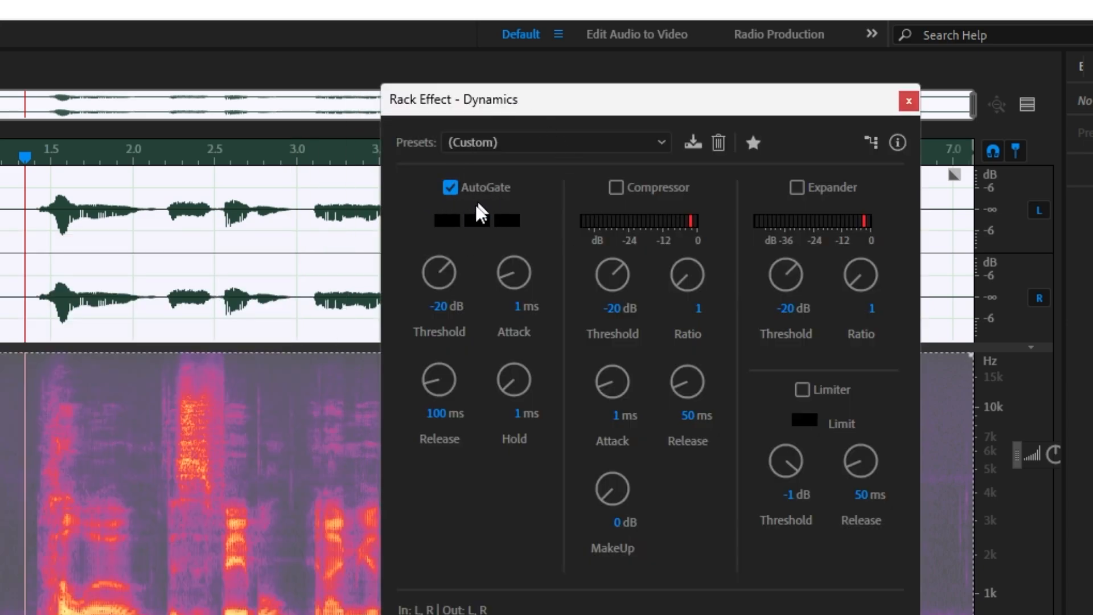
{"action": "left_click", "coordinate": [435, 307]}
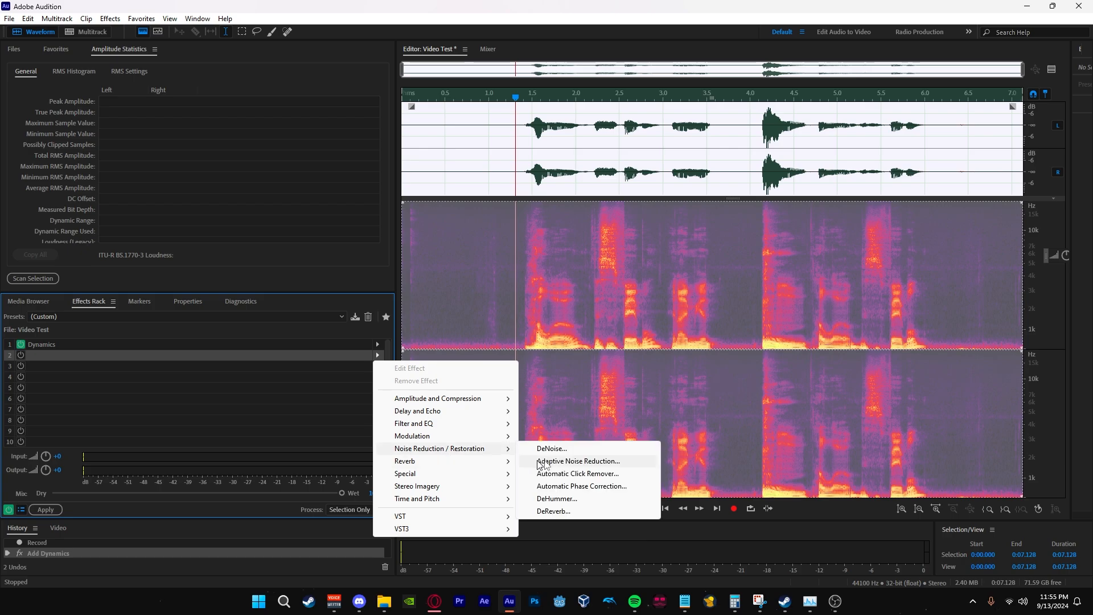
- Put DeNoise in rack slot 2 and lower its Amount slider to about 9%
{"action": "left_click", "coordinate": [552, 448]}
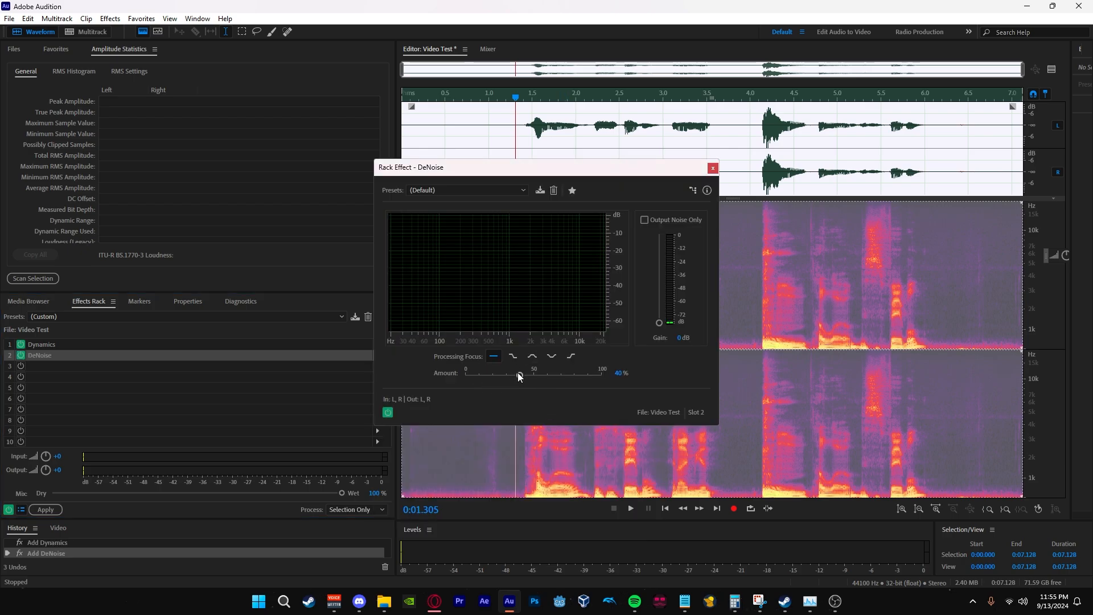
{"action": "left_click_drag", "start_coordinate": [518, 375], "coordinate": [477, 375]}
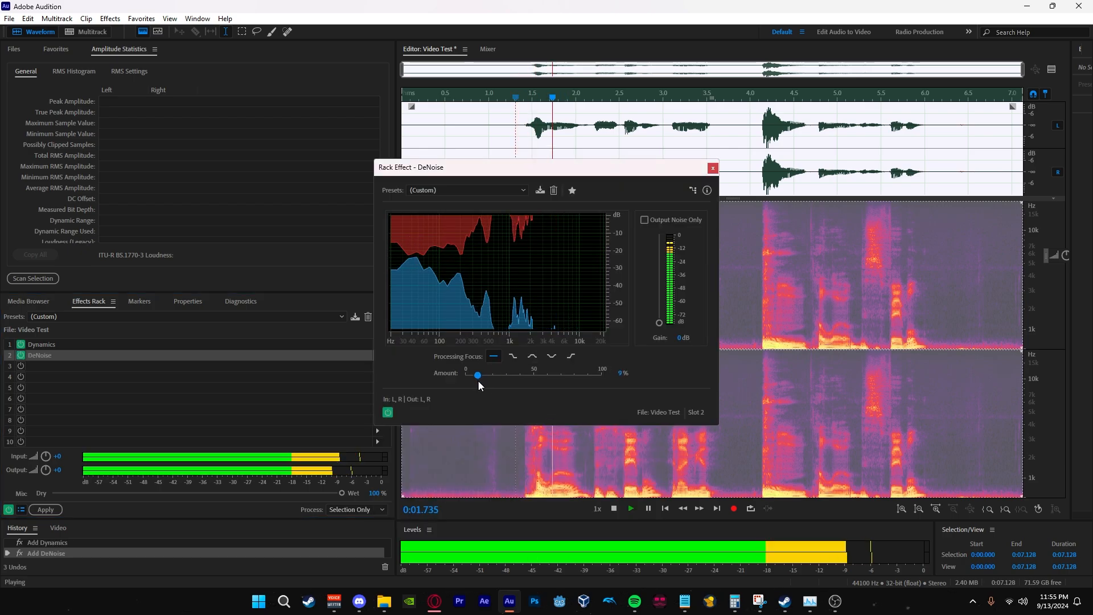